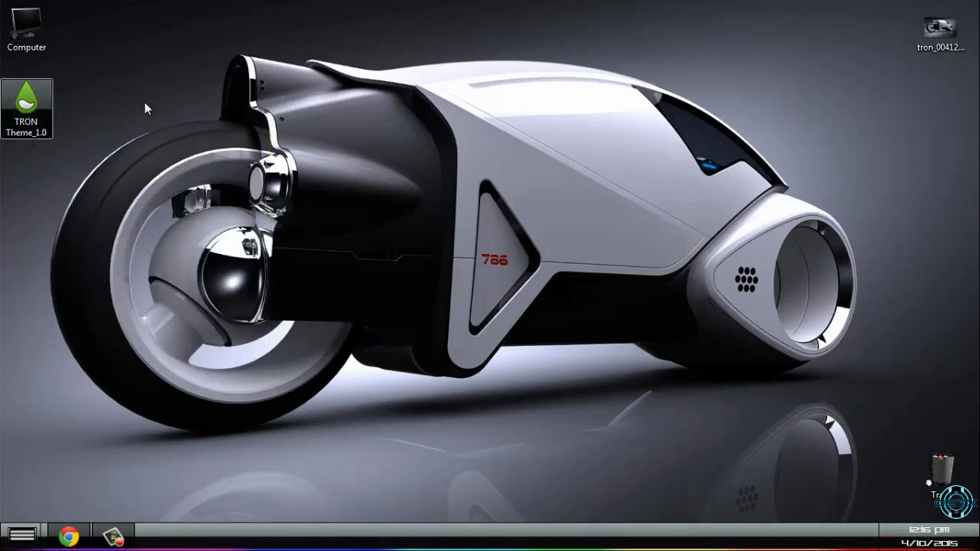
mouse_move(67, 179)
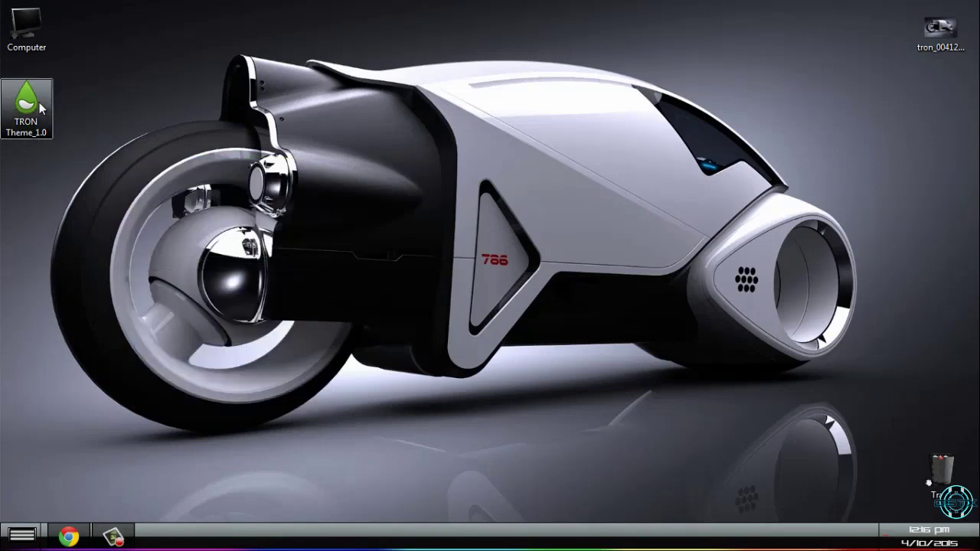
- Install the TRON Theme_1.0 package with the Rainmeter Skin Installer
double_click(26, 98)
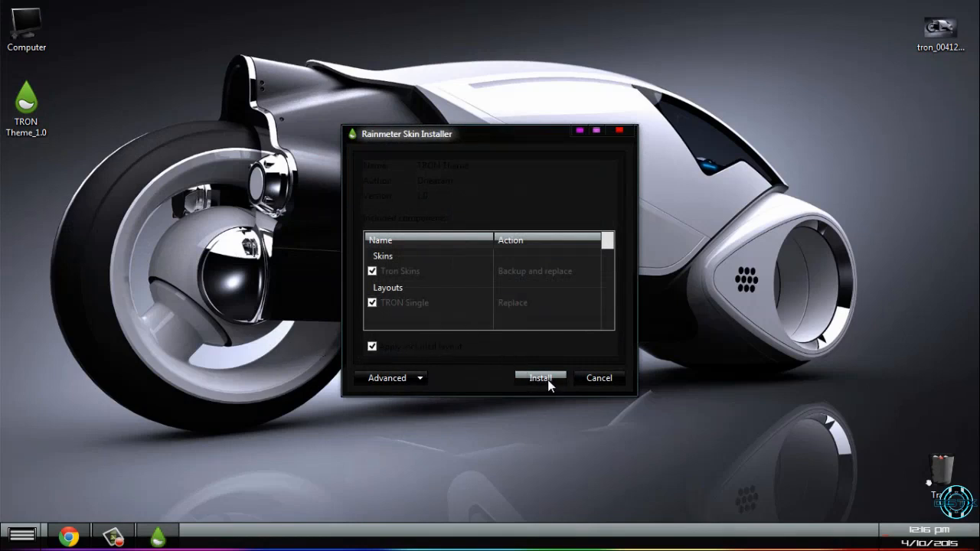
click(539, 378)
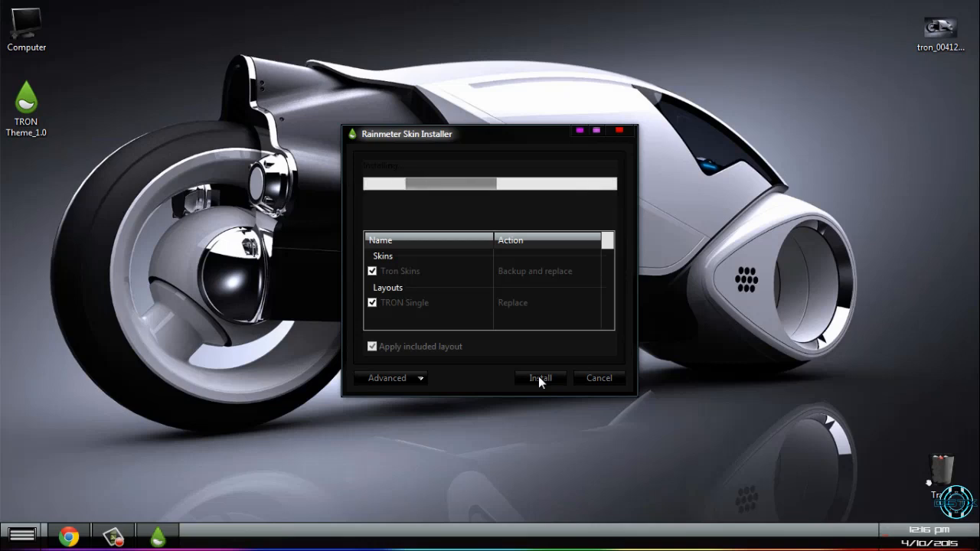
click(540, 378)
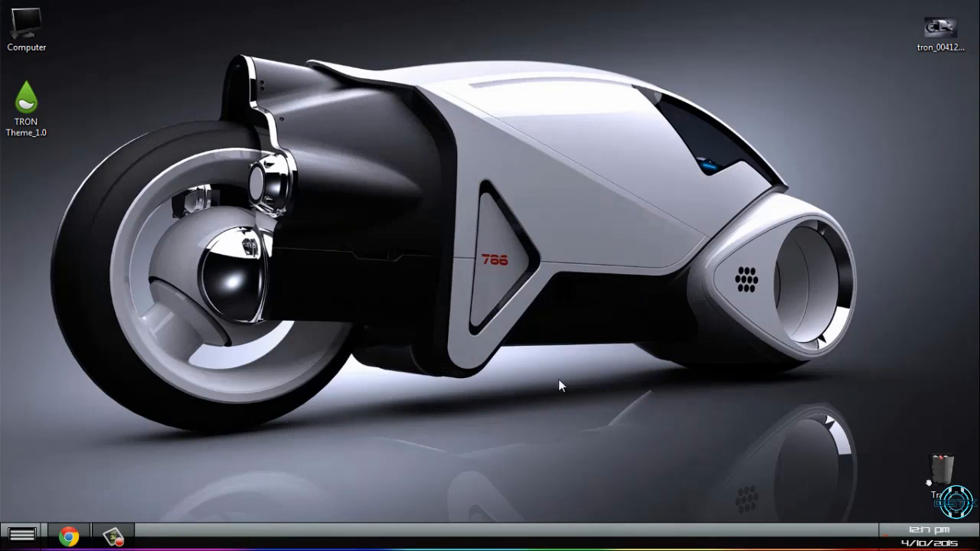
mouse_move(884, 528)
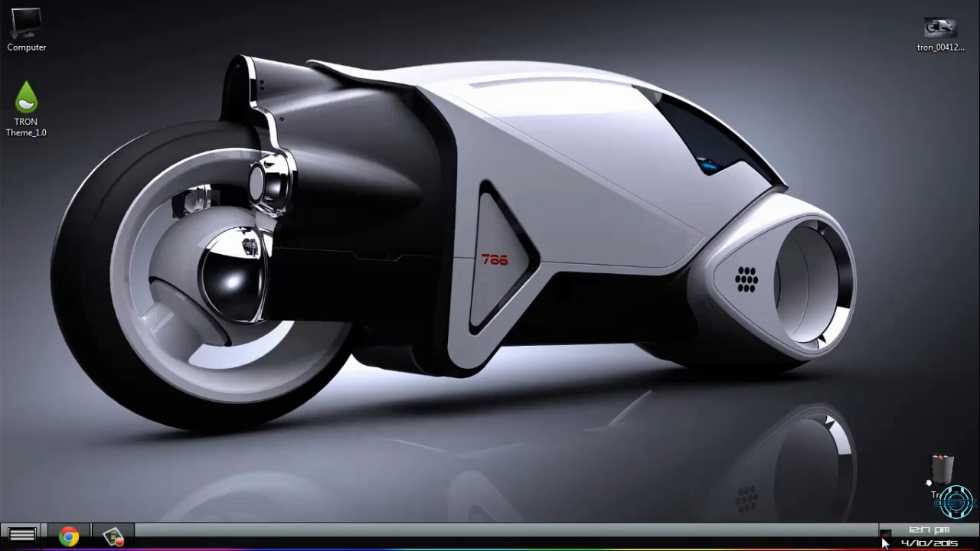
mouse_move(859, 526)
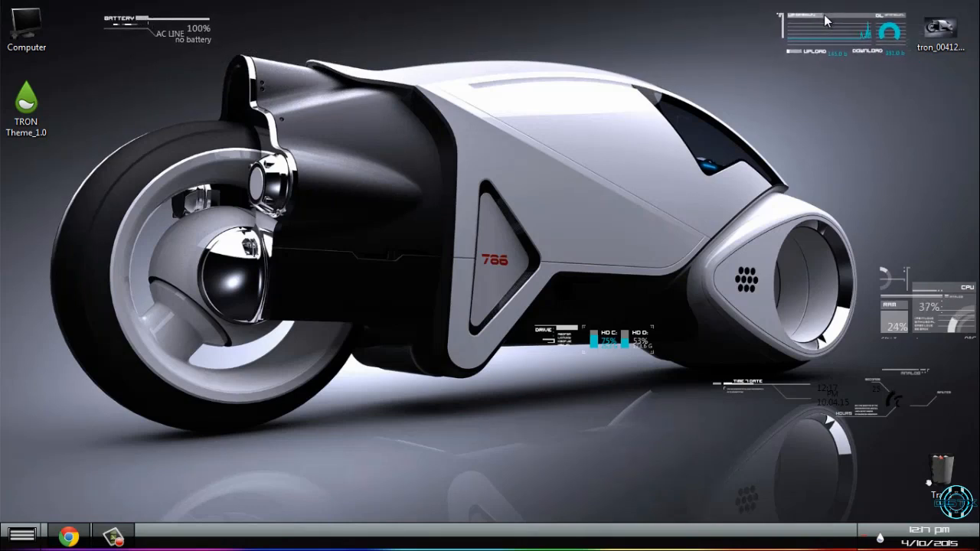
mouse_move(928, 273)
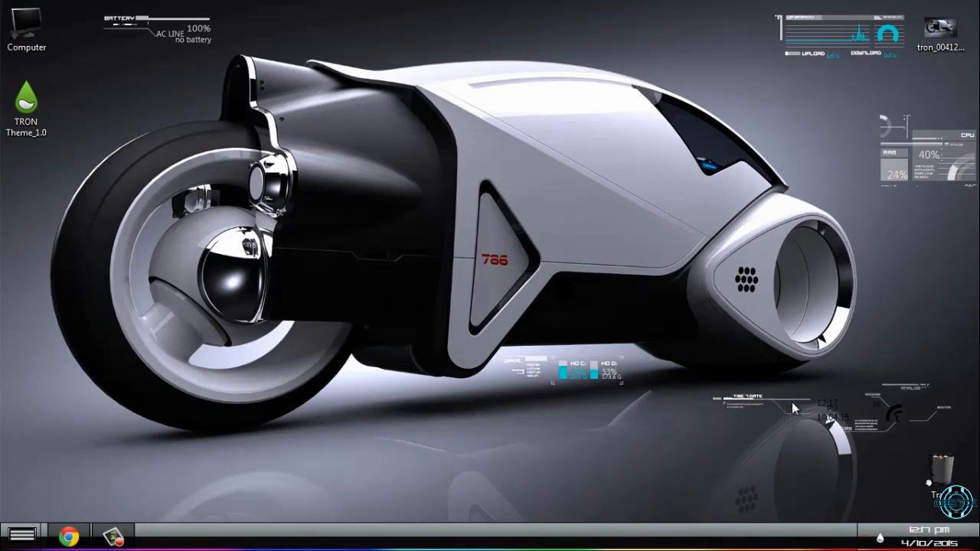
mouse_move(929, 87)
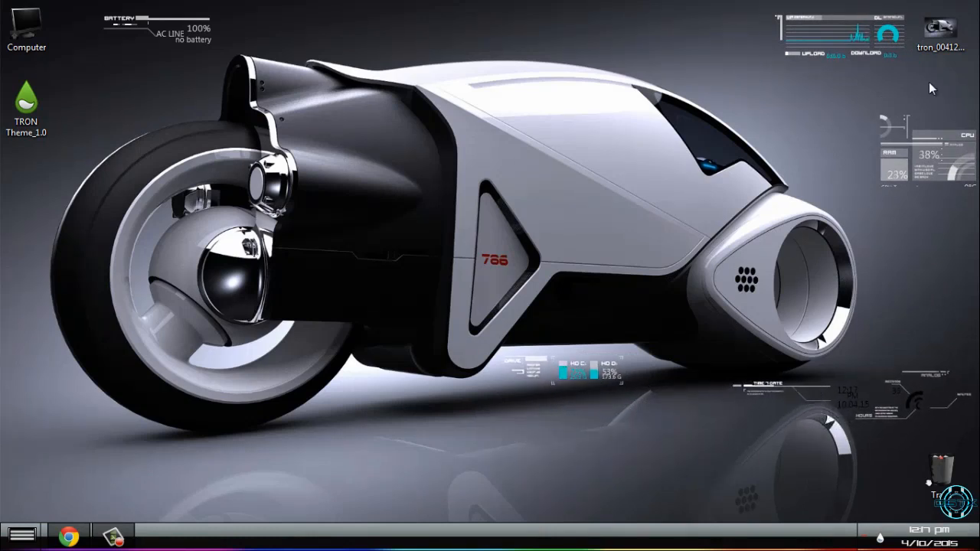
- Set the tron motorcycle image as desktop background from Windows Photo Viewer
double_click(933, 30)
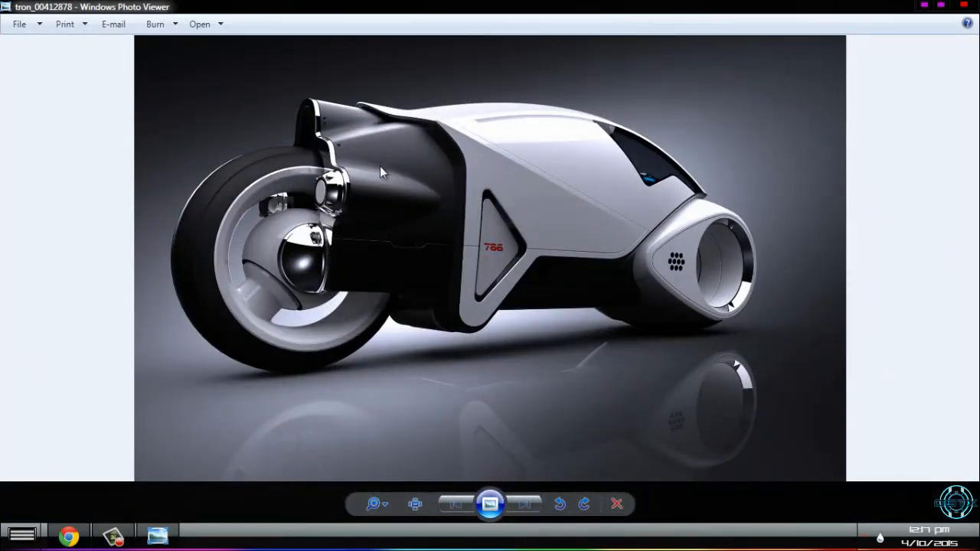
right_click(385, 170)
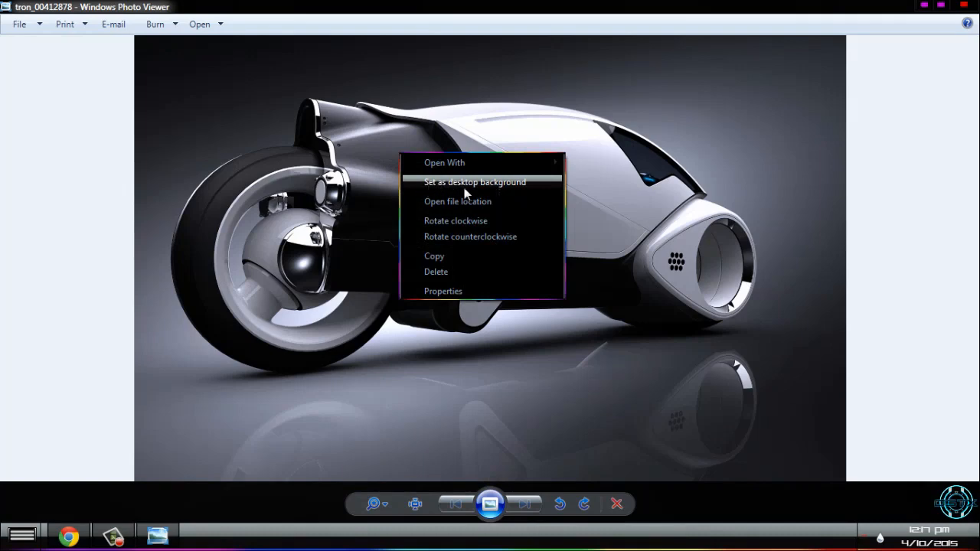
click(473, 182)
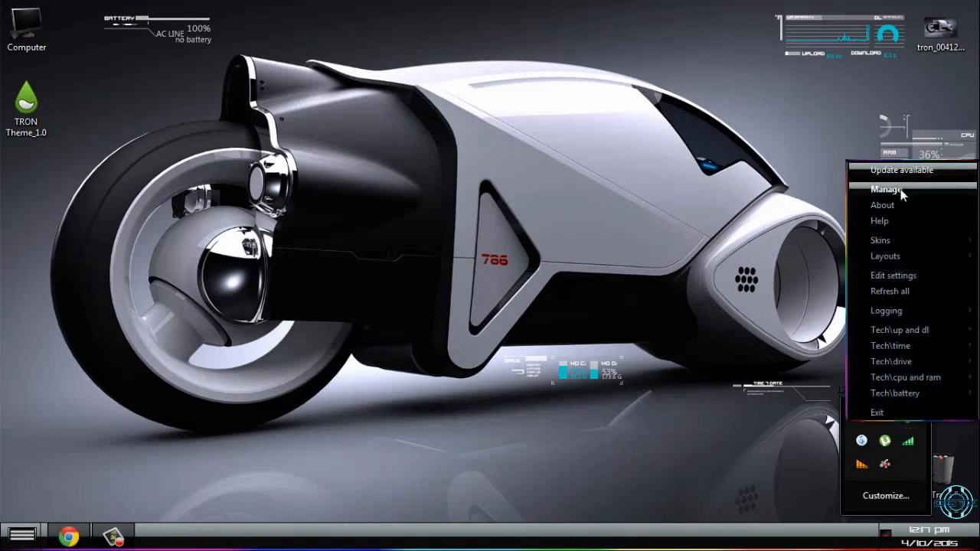
- Load Tron Skins > HUD.Vision > Black > Battery.ini from the Manage window
click(886, 190)
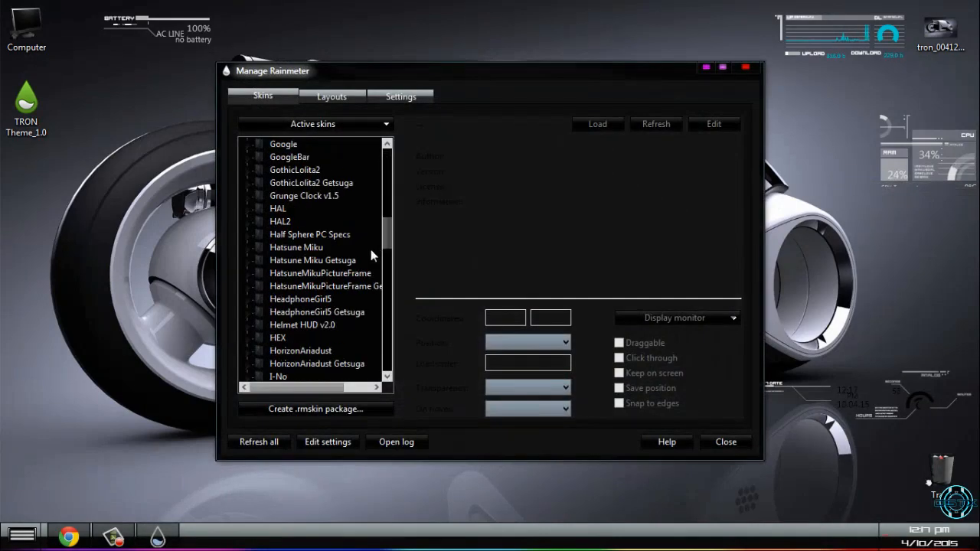
scroll(down, 3)
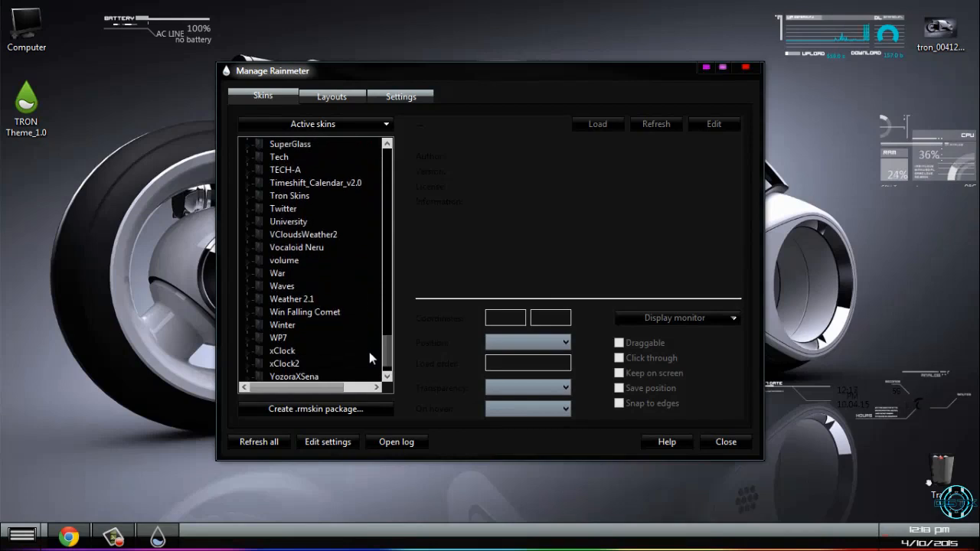
click(289, 195)
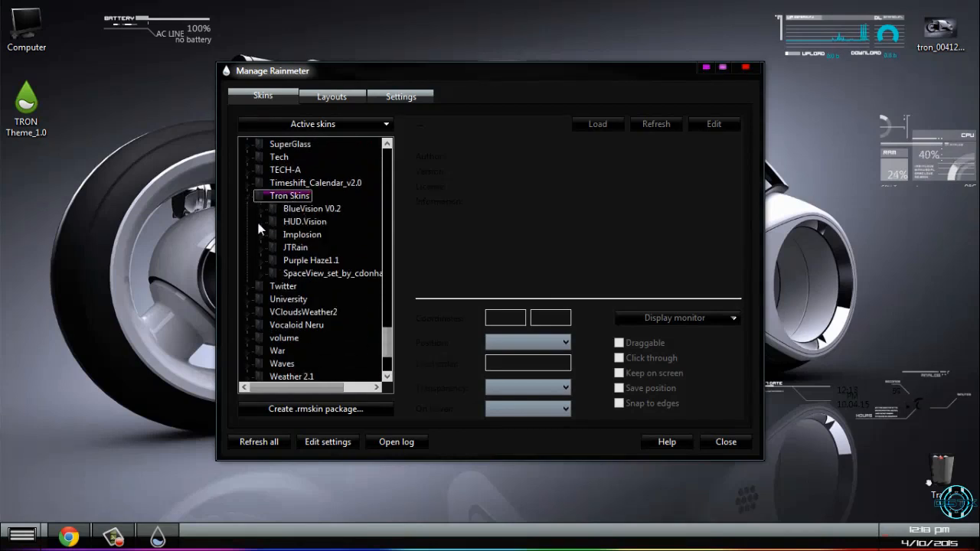
click(301, 221)
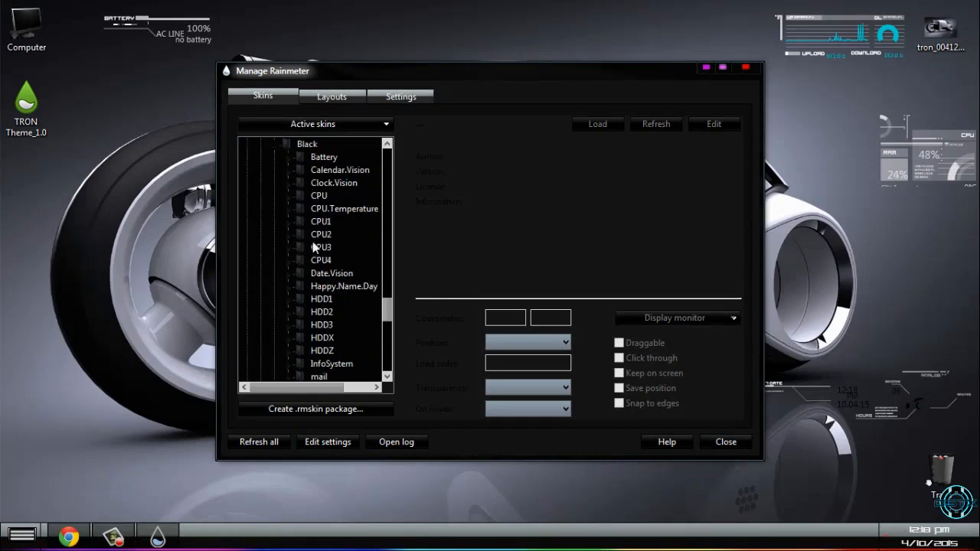
click(323, 157)
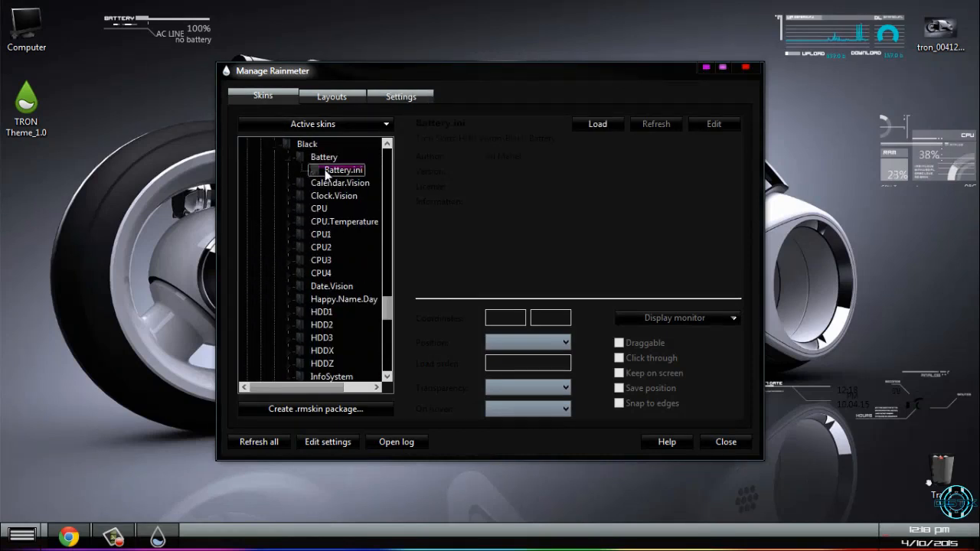
click(597, 124)
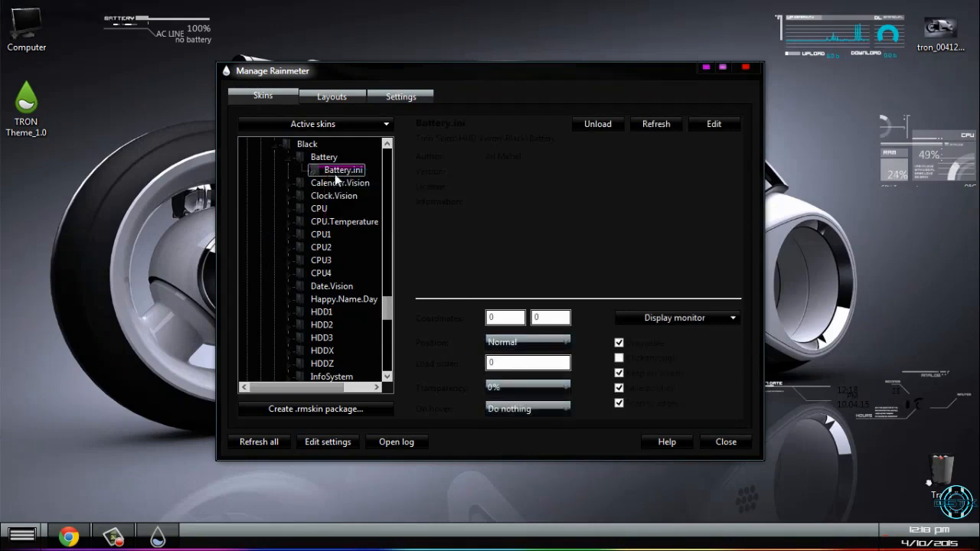
click(726, 442)
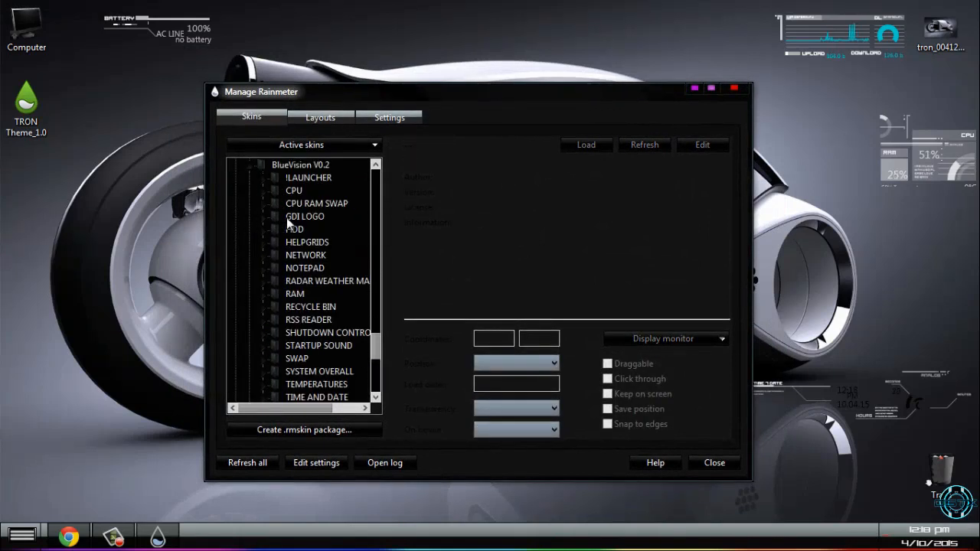
- Load the BlueVision V0.2 RAM BIG skin onto the desktop
click(300, 164)
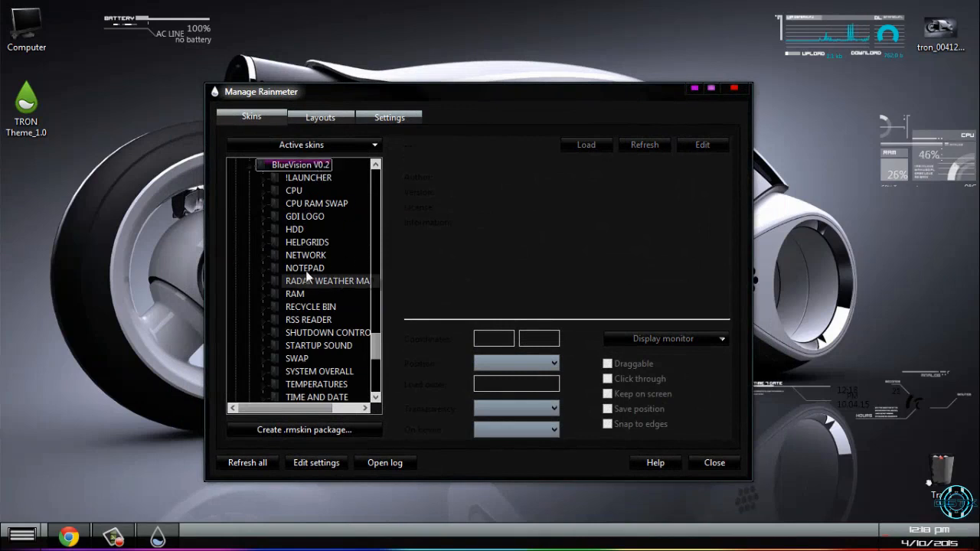
click(278, 293)
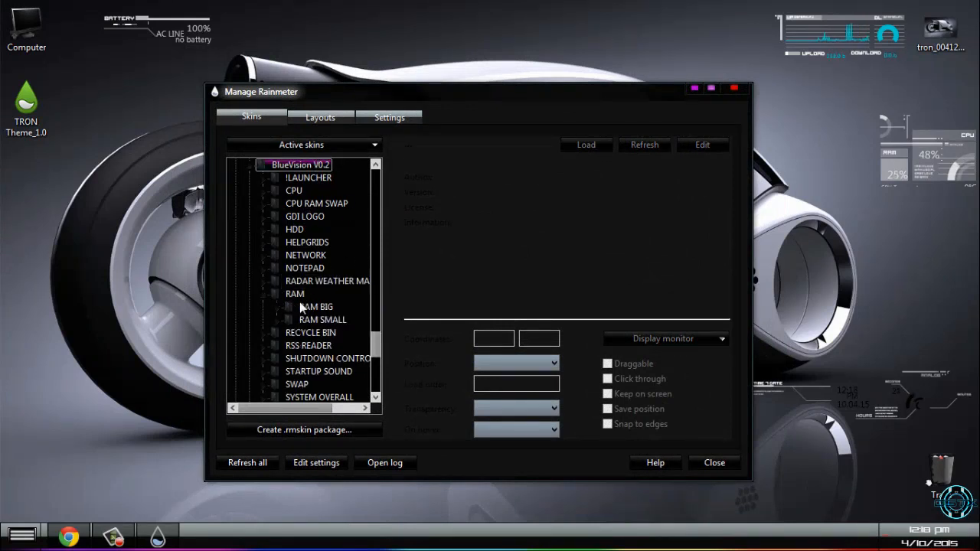
right_click(330, 319)
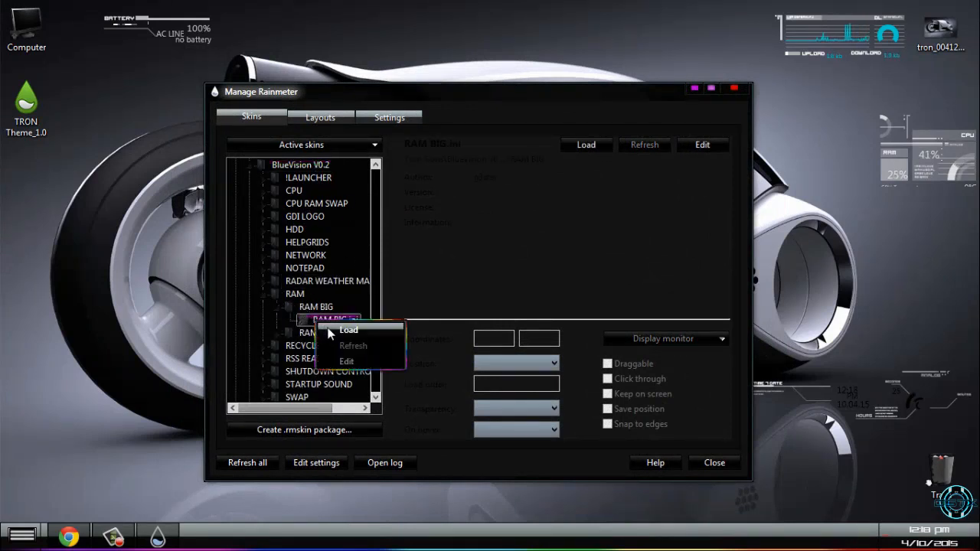
click(348, 329)
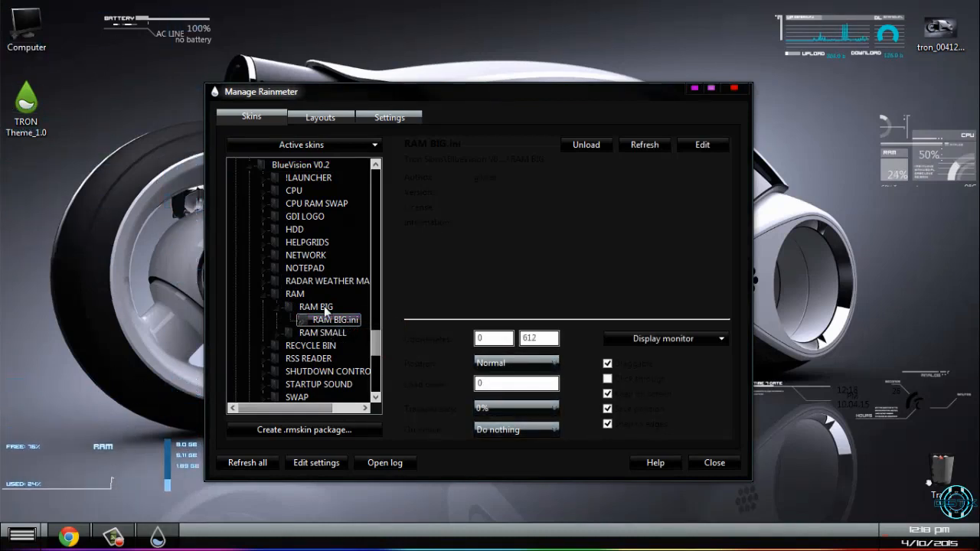
click(295, 293)
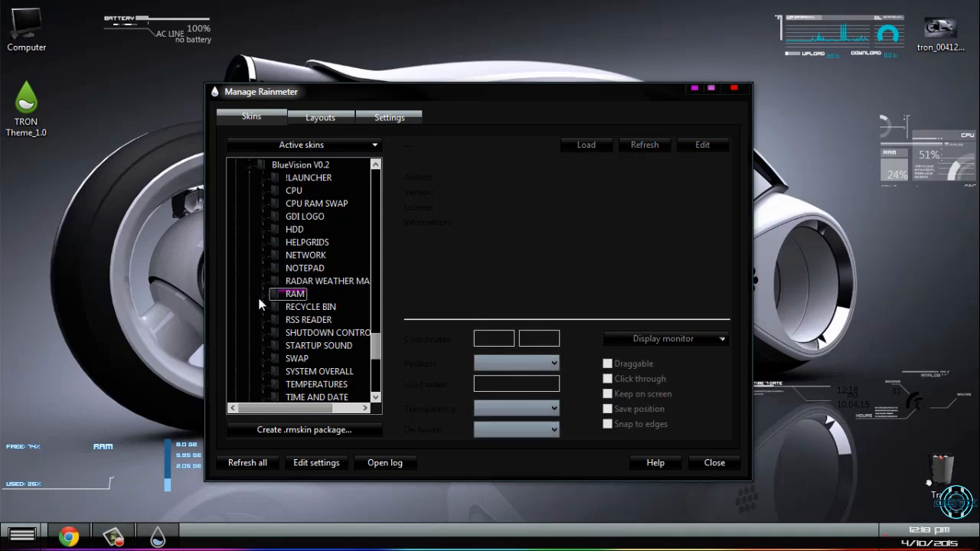
mouse_move(261, 236)
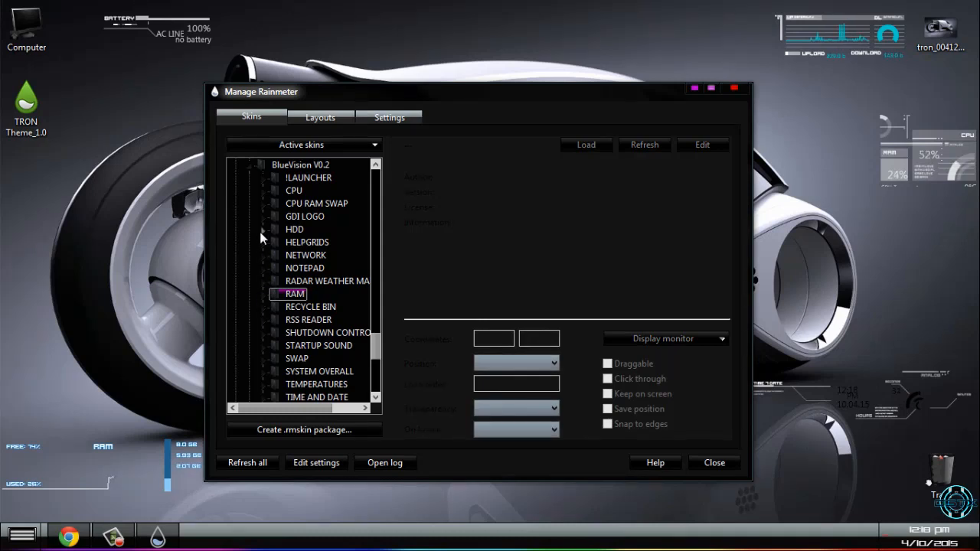
- Load the BlueVision V0.2 HDD C drive skin onto the desktop
click(265, 229)
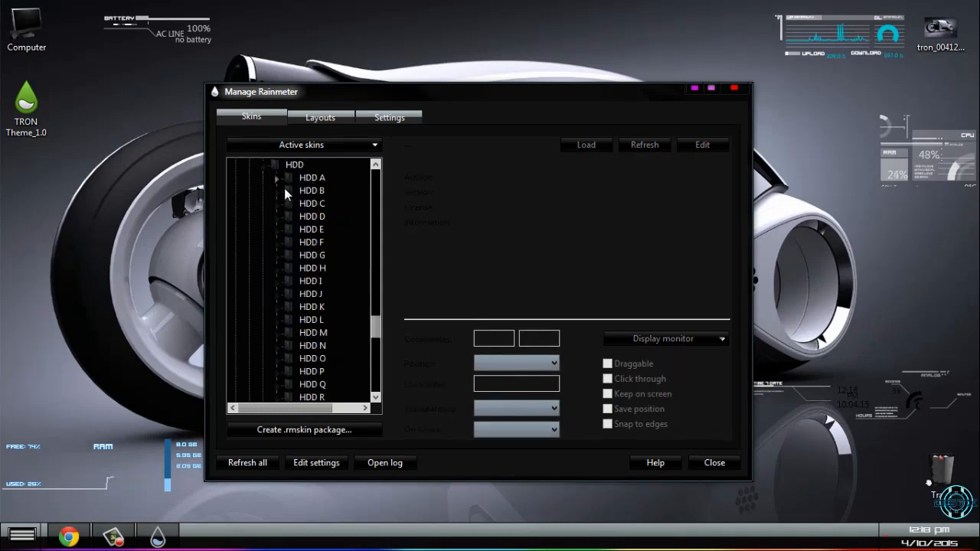
right_click(326, 216)
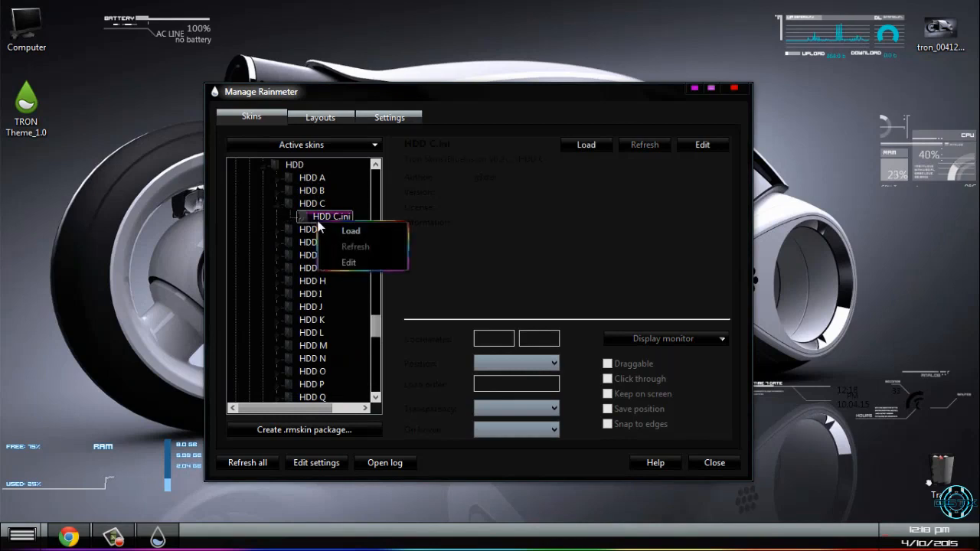
click(350, 230)
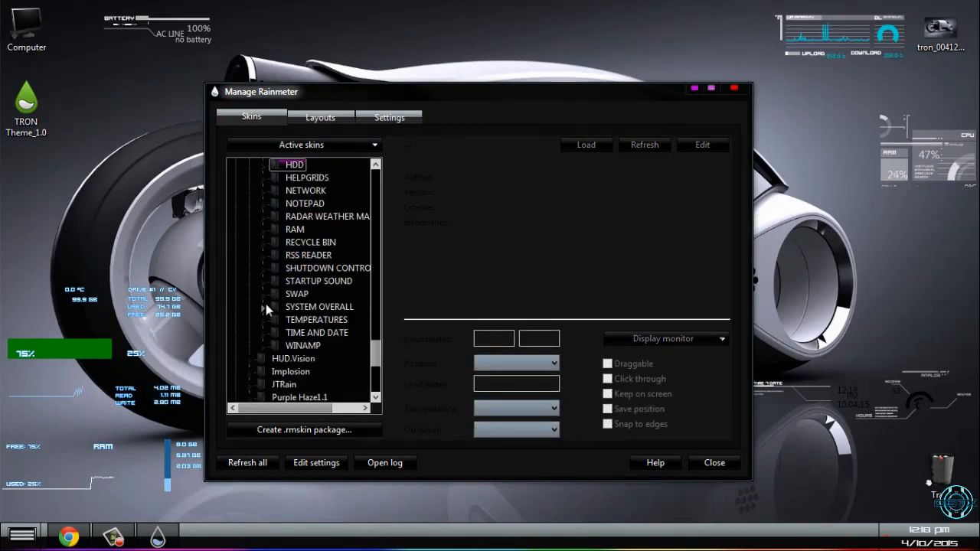
click(316, 320)
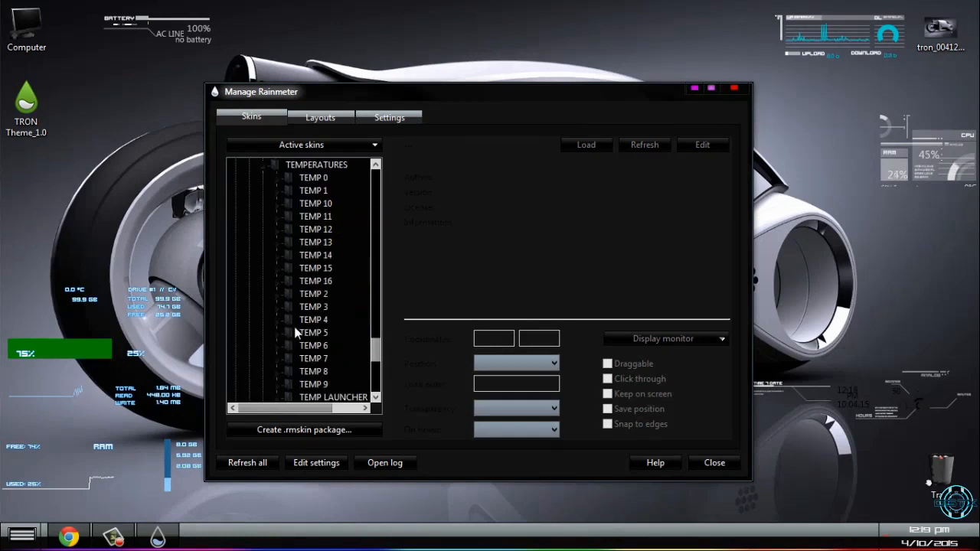
click(313, 319)
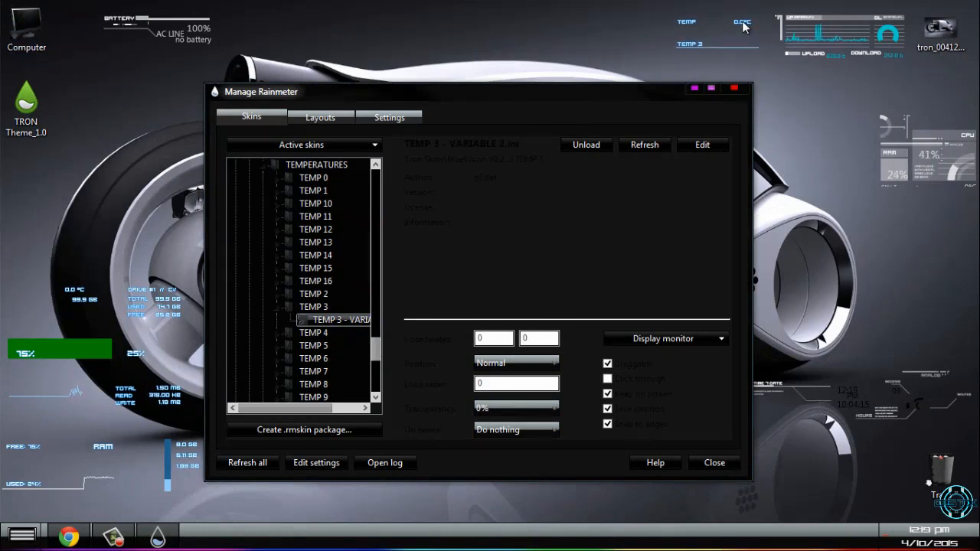
right_click(742, 23)
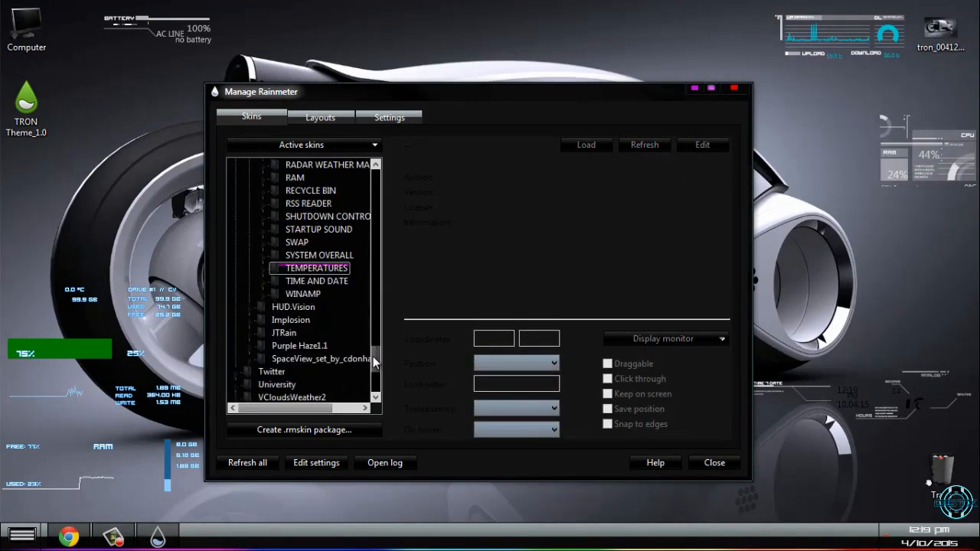
scroll(down, 3)
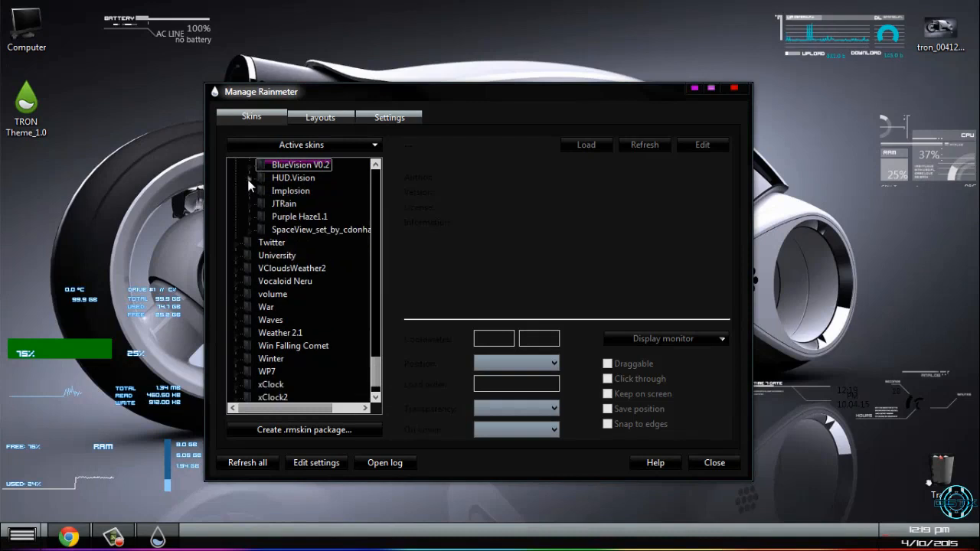
- Load the Implosion Drive C skin, then collapse Implosion to show JTRain's skins
click(290, 191)
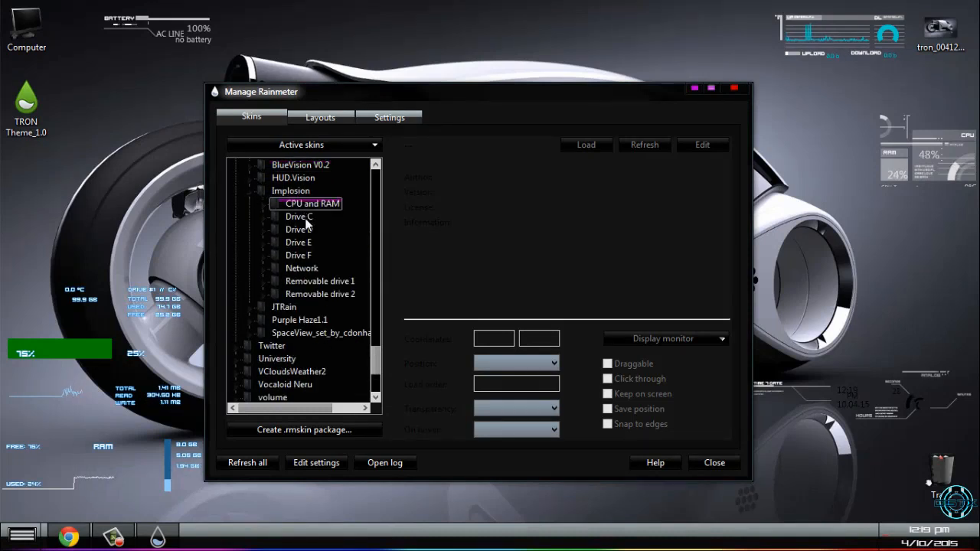
click(300, 229)
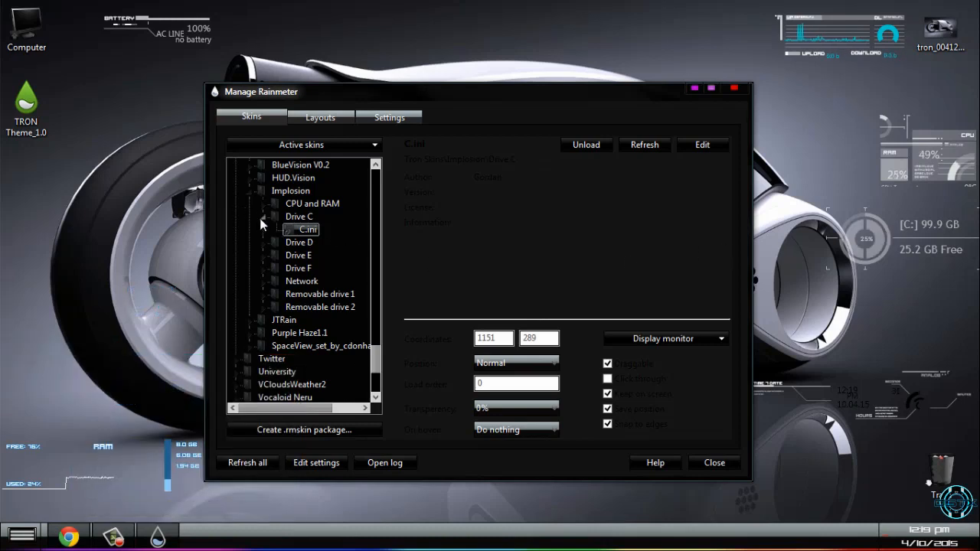
click(299, 216)
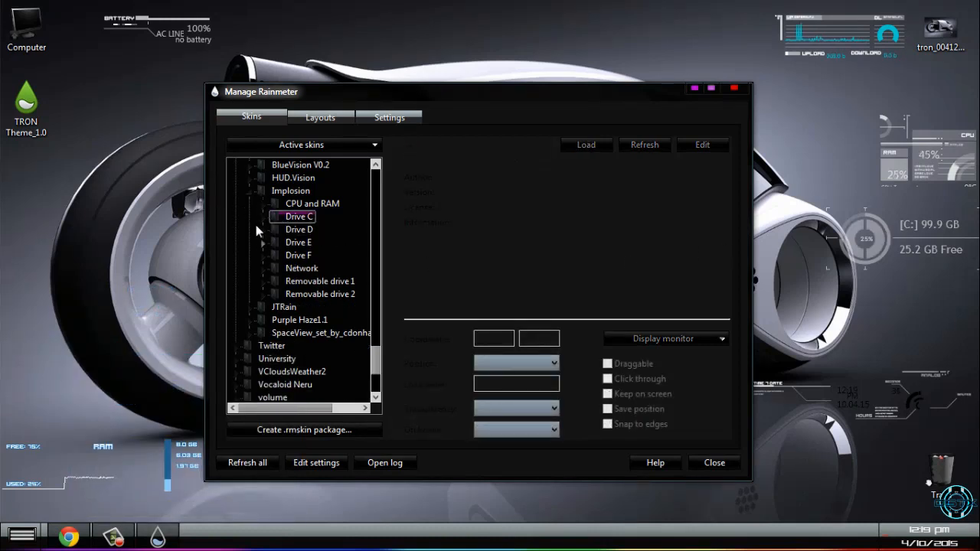
click(262, 190)
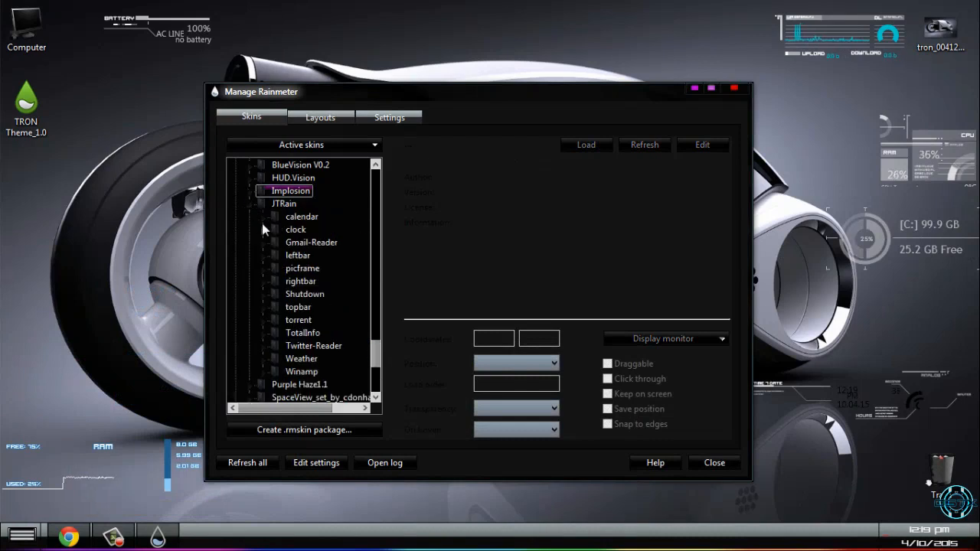
click(327, 242)
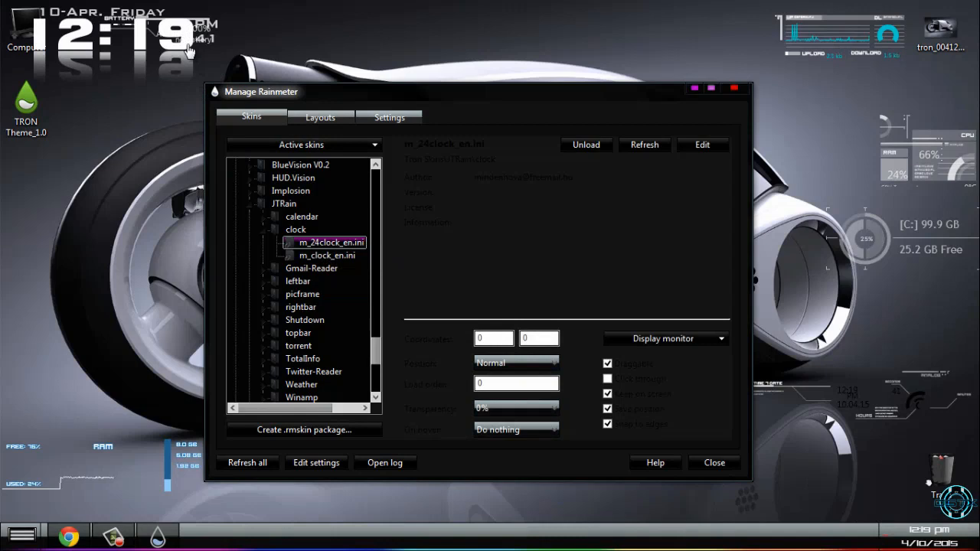
mouse_move(186, 105)
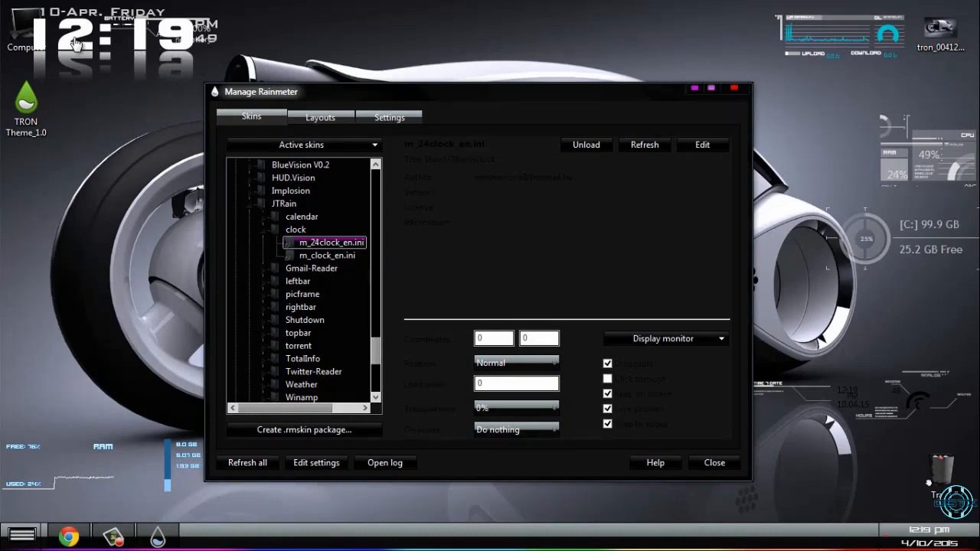
mouse_move(75, 95)
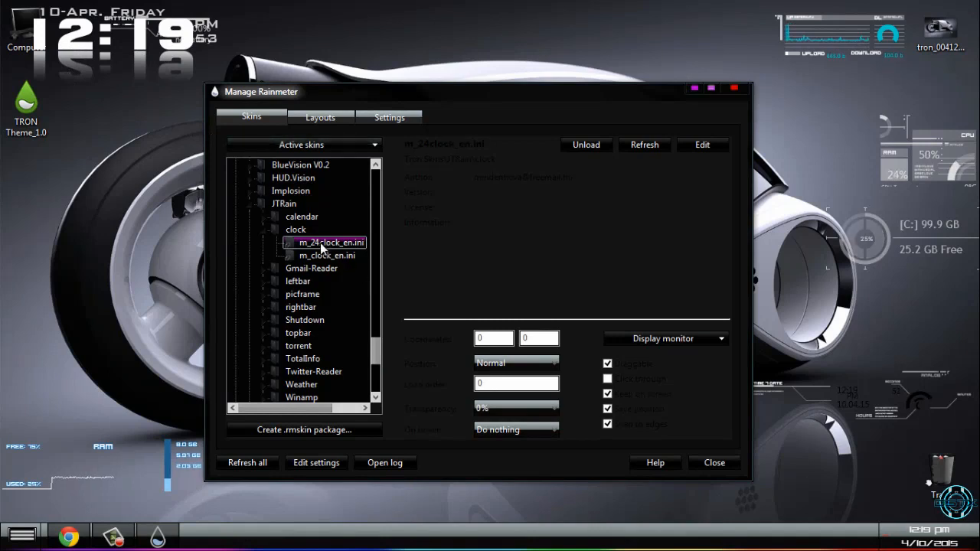
click(585, 144)
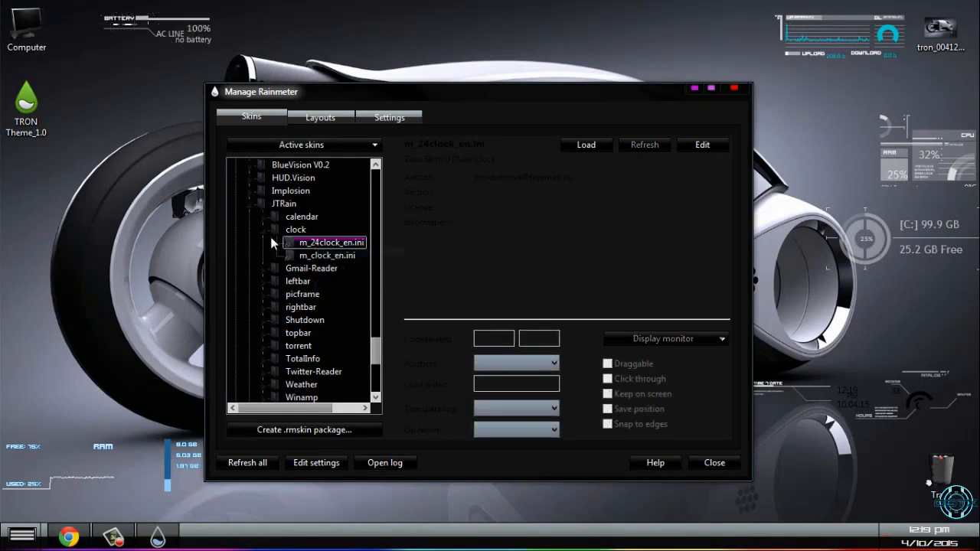
click(323, 255)
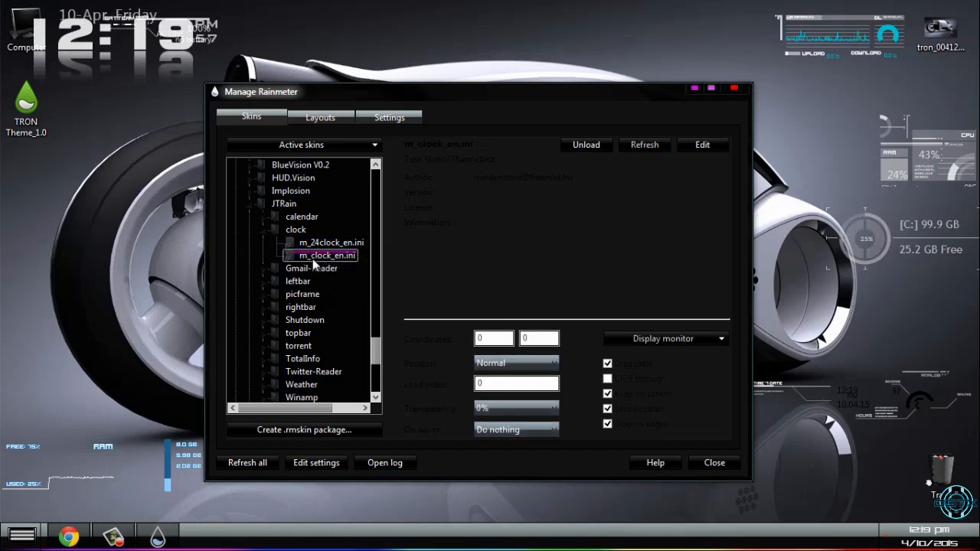
click(585, 145)
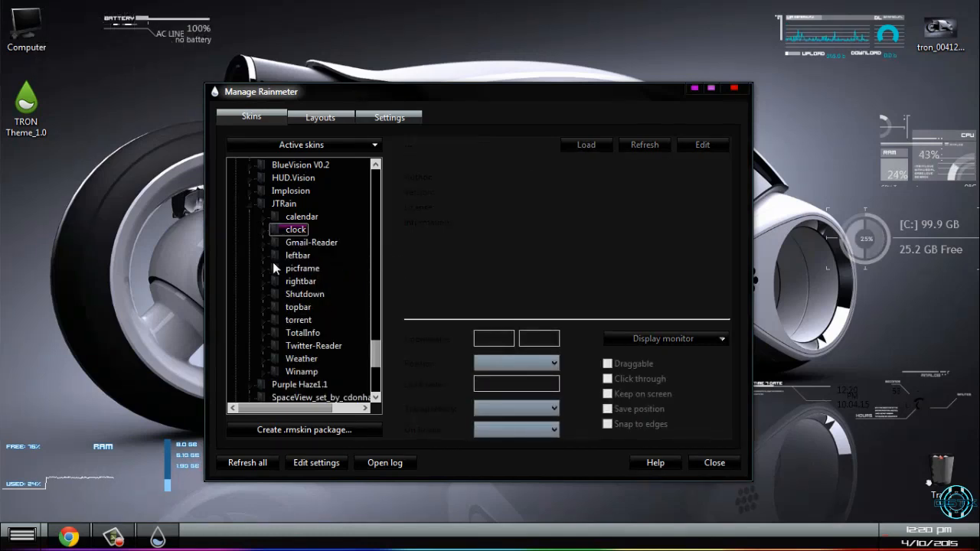
click(304, 294)
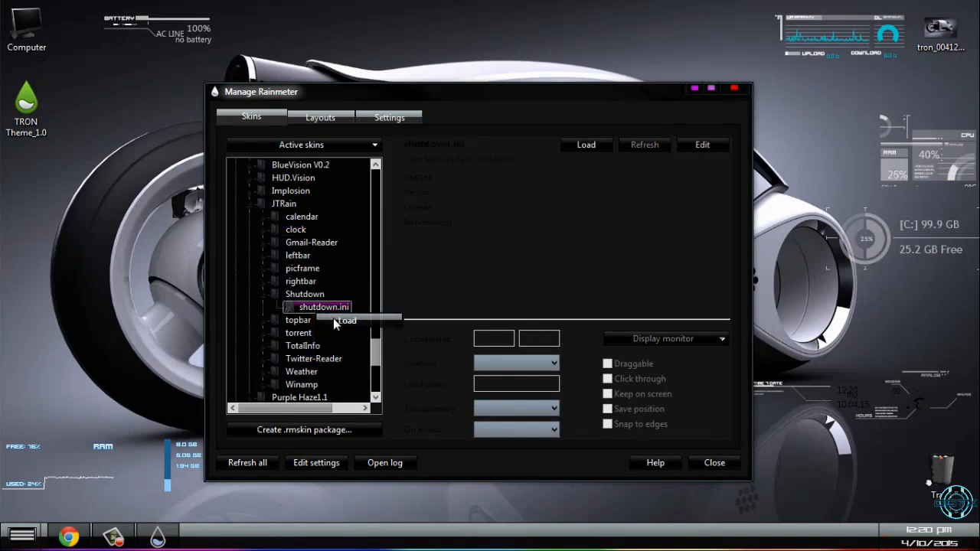
right_click(297, 319)
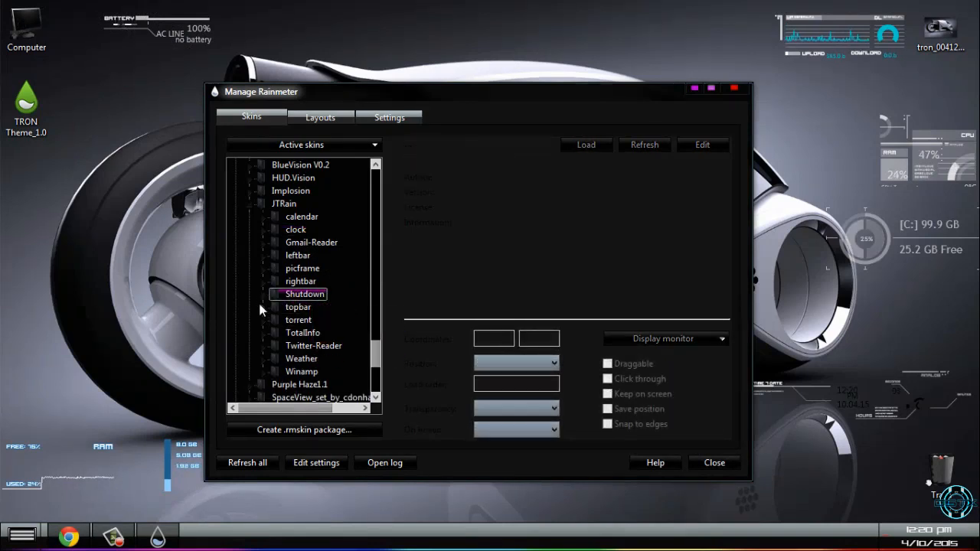
- Load JTRain's topbar skin along the top of the desktop
click(298, 307)
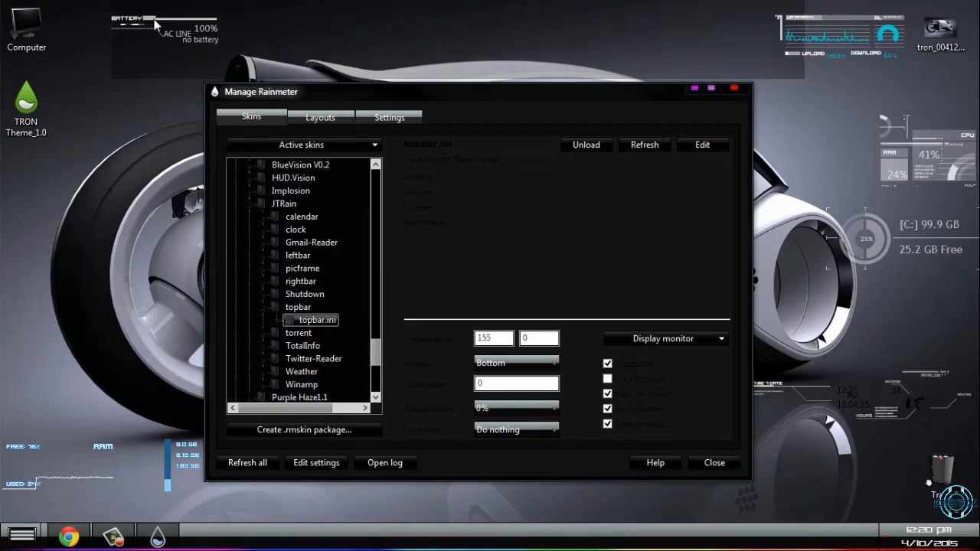
mouse_move(758, 16)
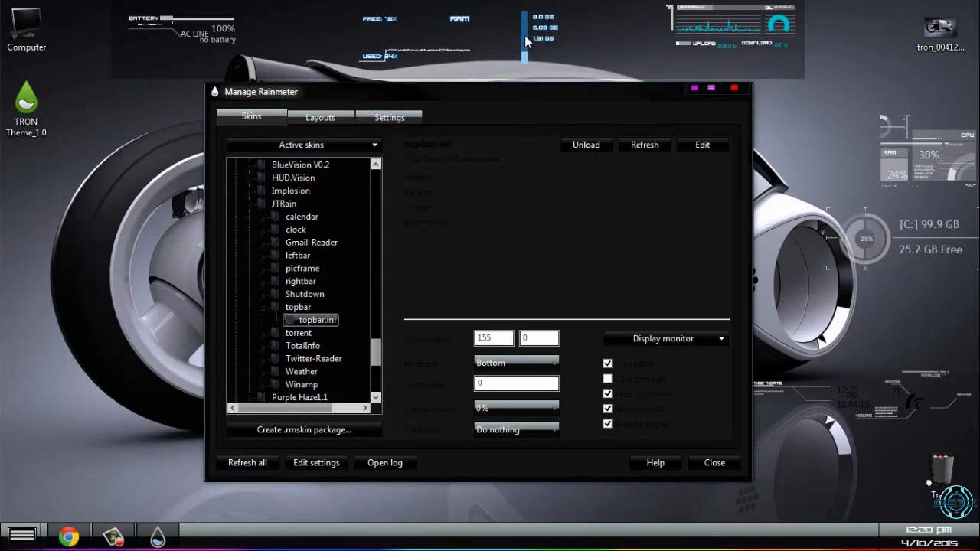
click(714, 463)
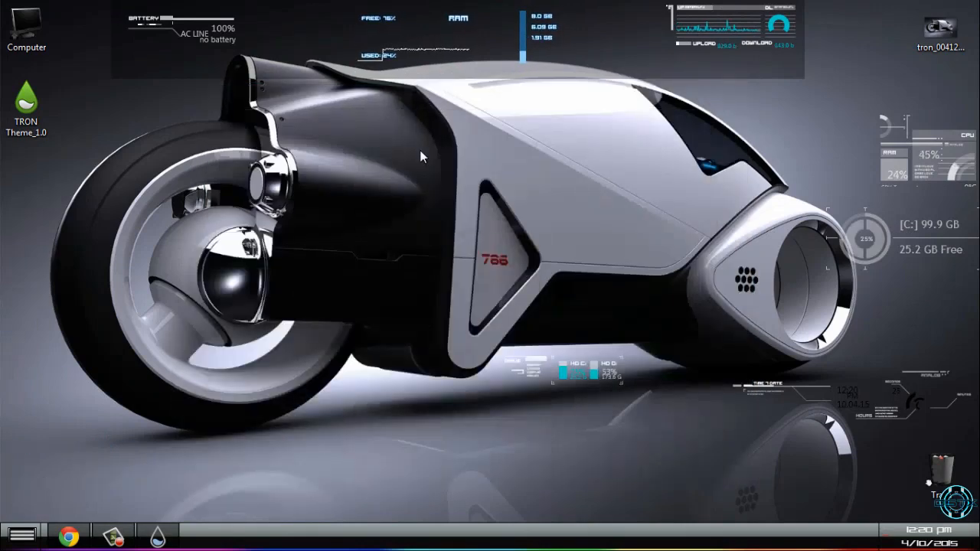
mouse_move(159, 489)
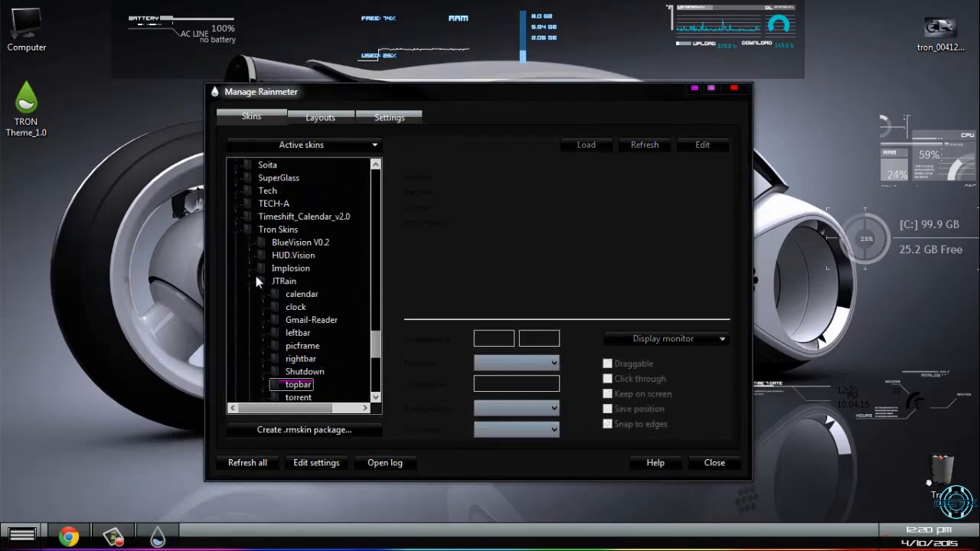
- Try Purple Haze1.1 black and purple Time clocks, then load the white clock
click(259, 281)
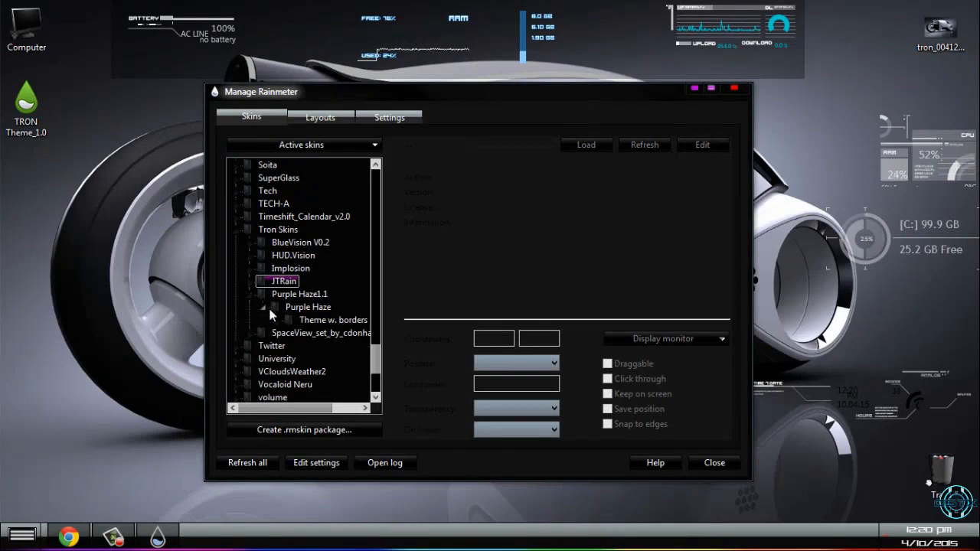
click(268, 307)
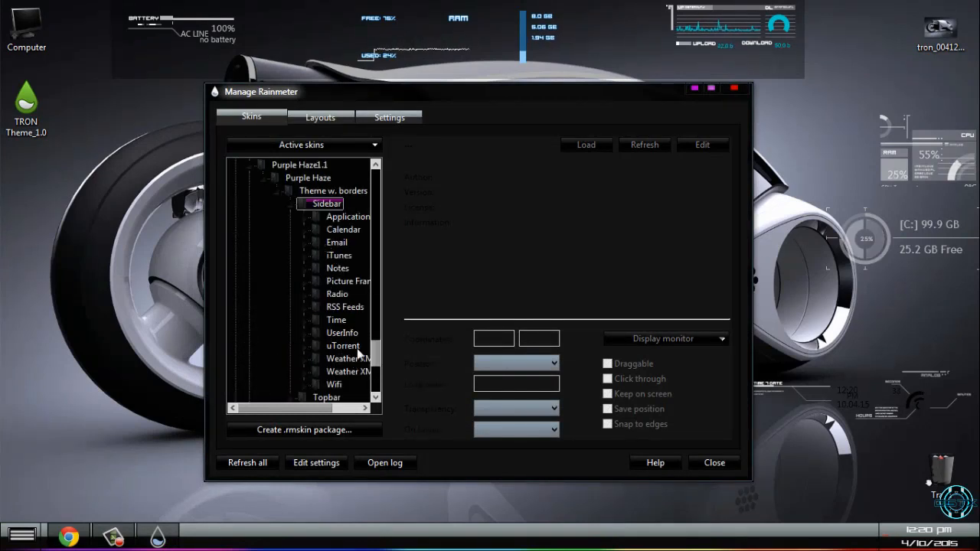
mouse_move(315, 325)
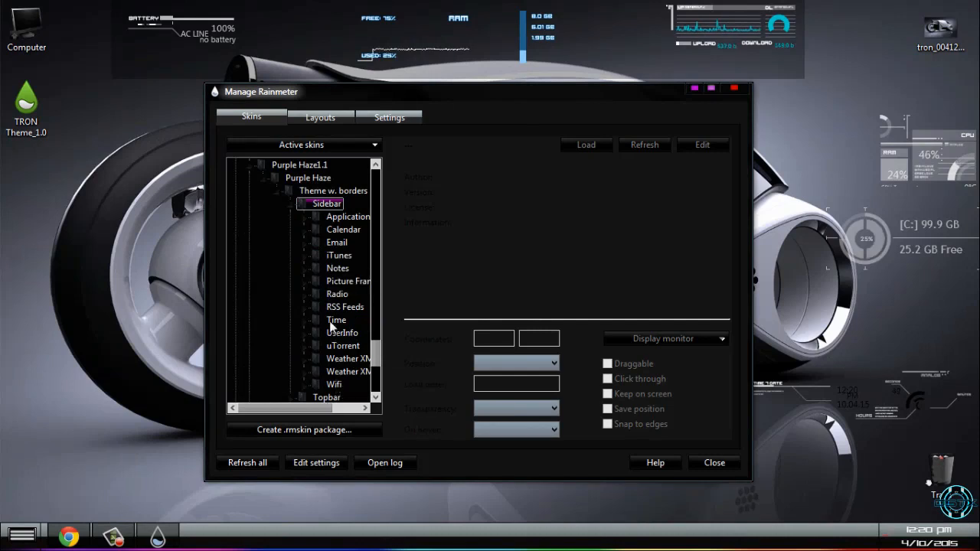
click(335, 320)
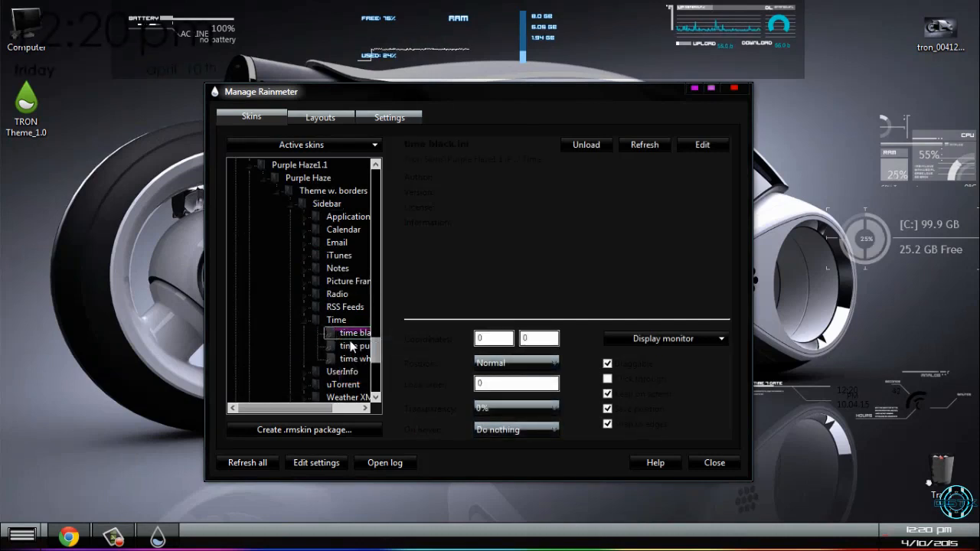
click(585, 145)
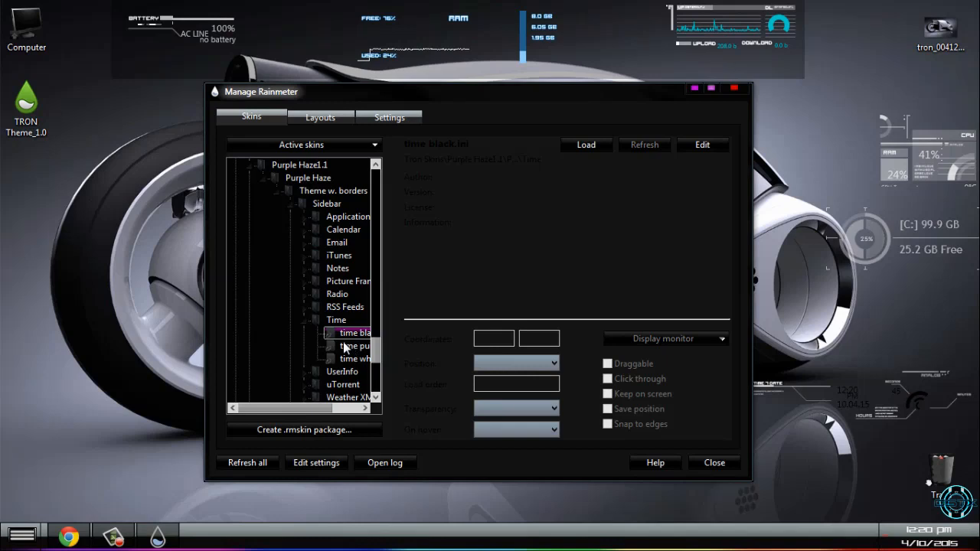
click(353, 345)
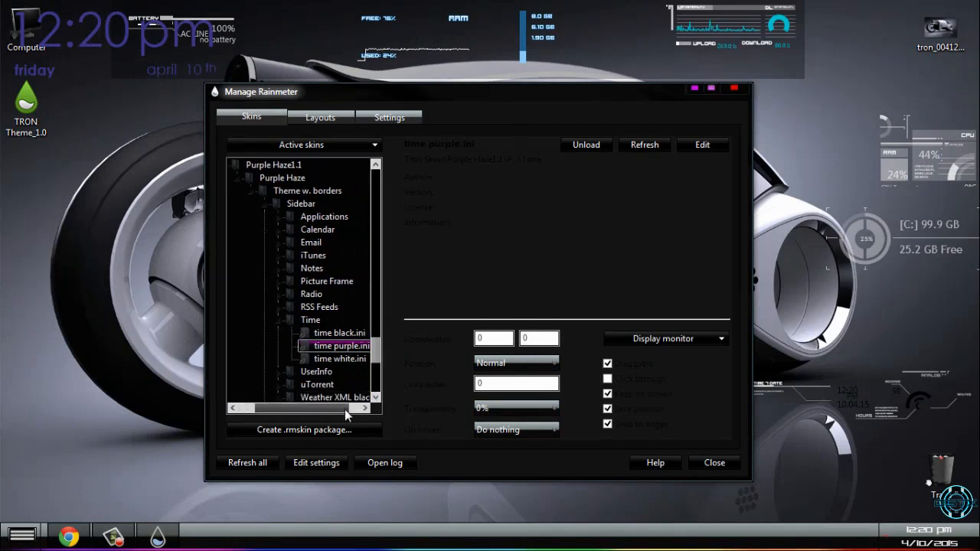
right_click(338, 358)
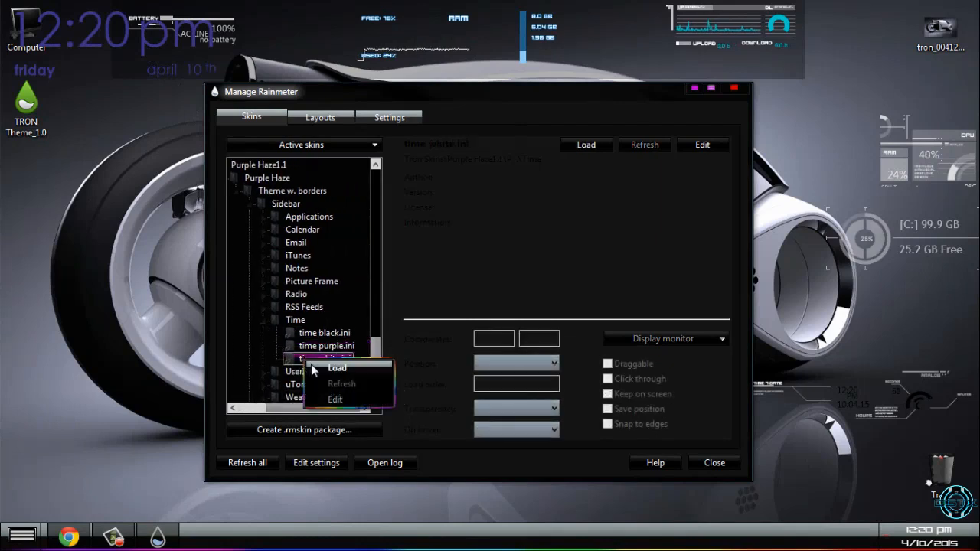
click(336, 368)
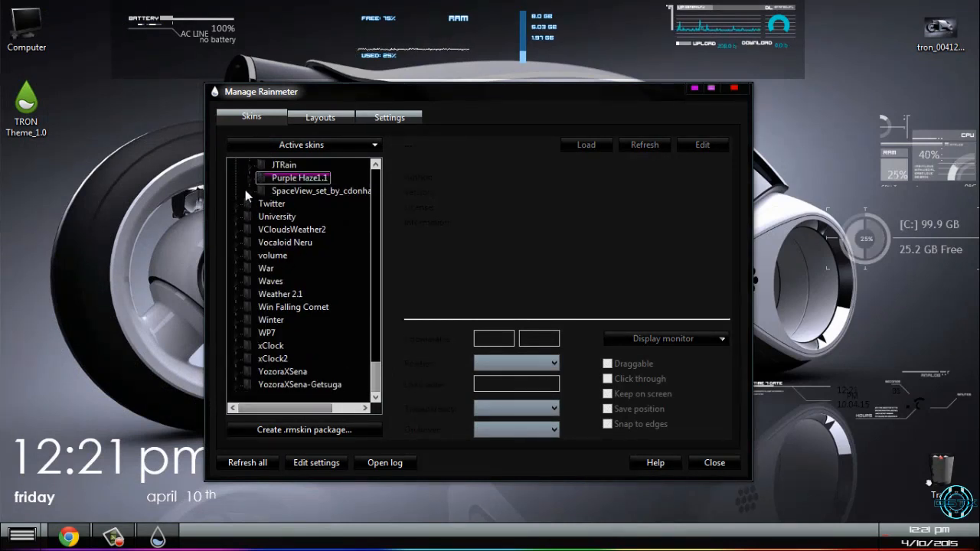
- Load SpaceView's Circle Skin Comp Info readout bottom-right, then close Manage Rainmeter
click(241, 191)
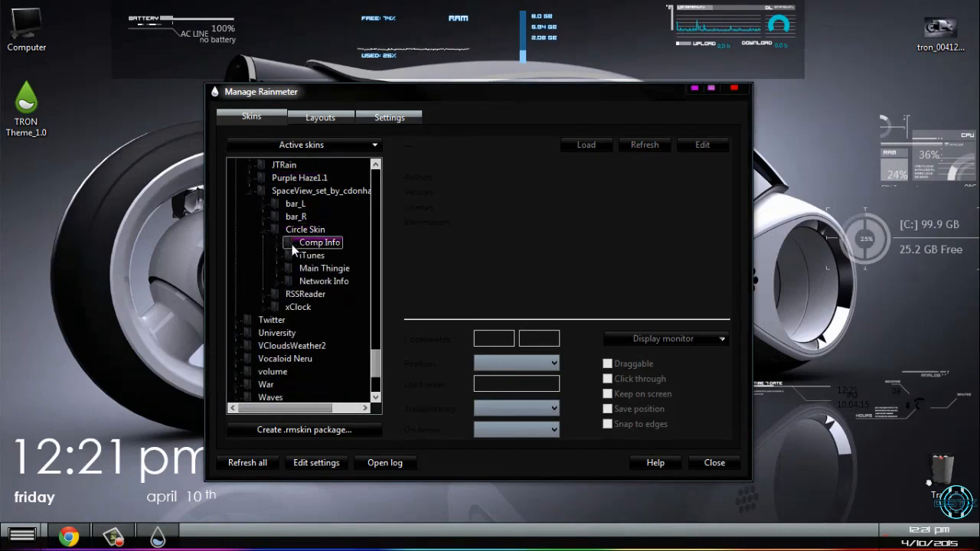
click(319, 242)
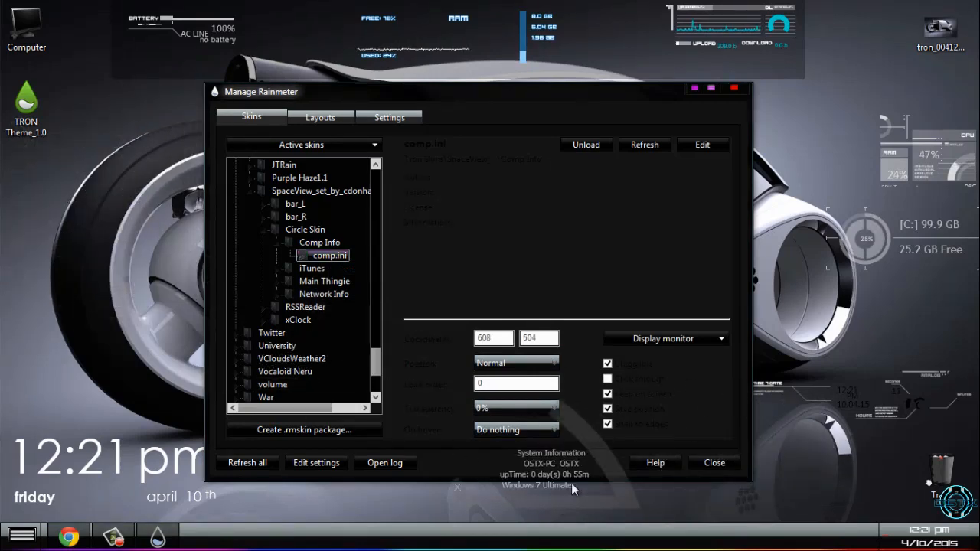
click(714, 462)
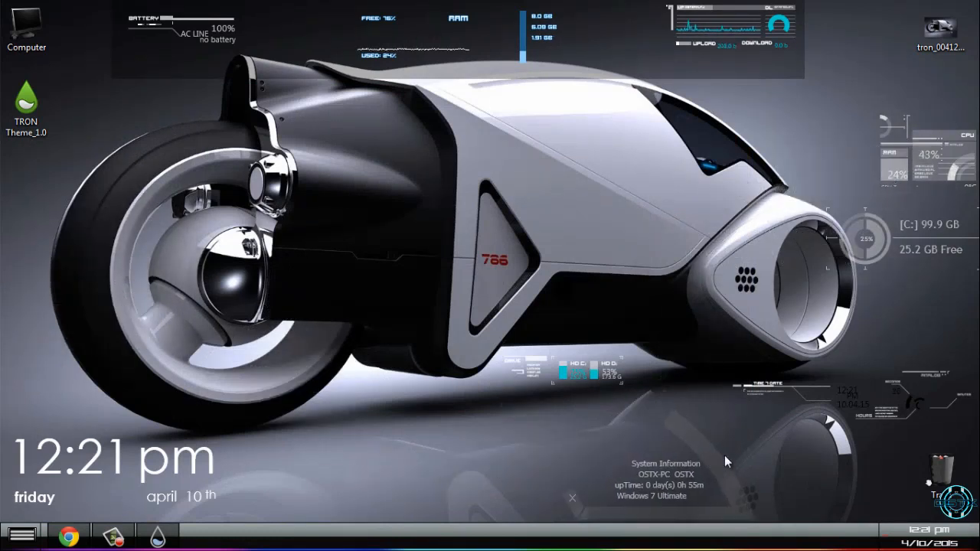
mouse_move(861, 459)
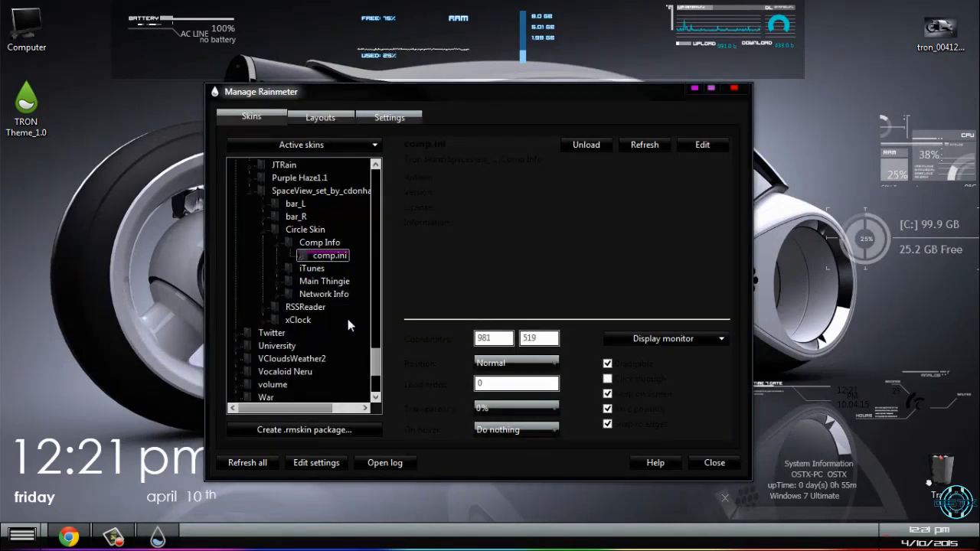
scroll(down, 3)
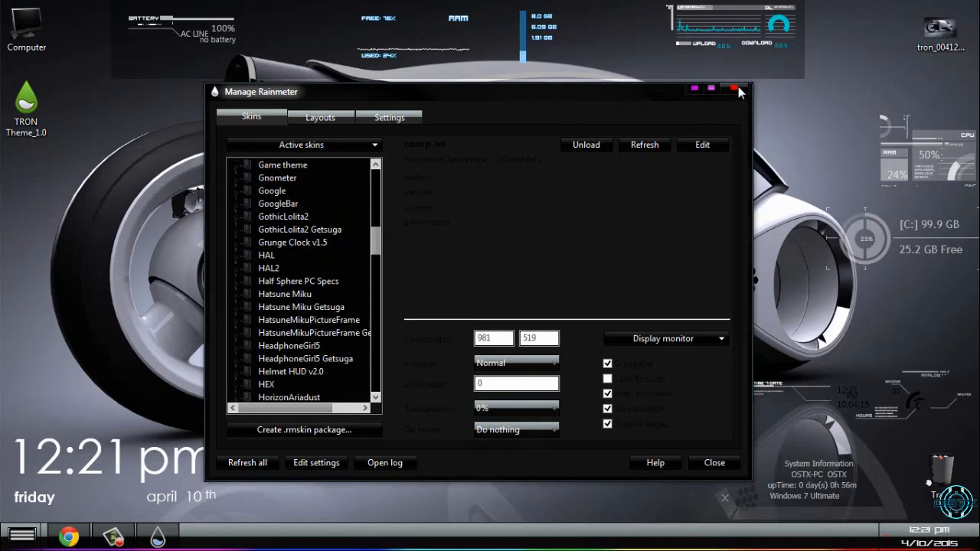
click(734, 89)
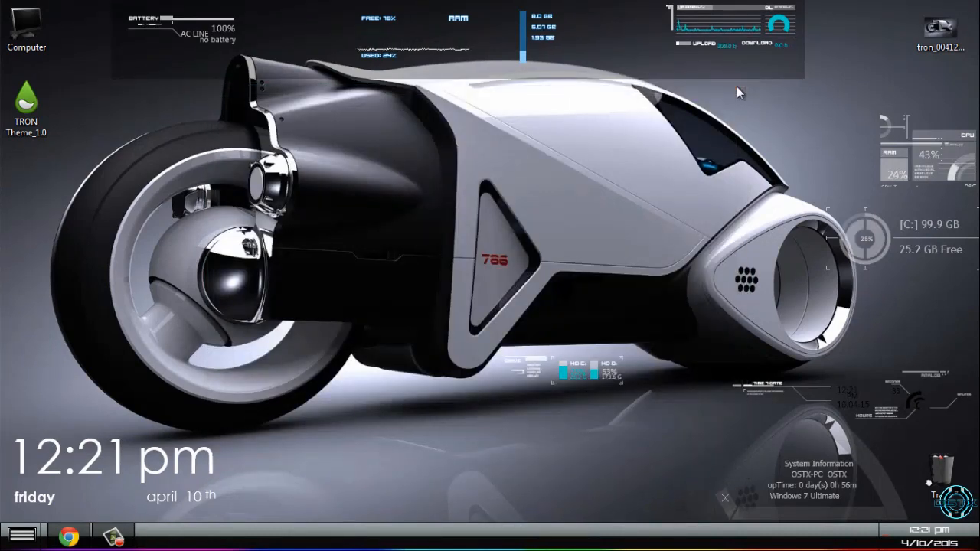